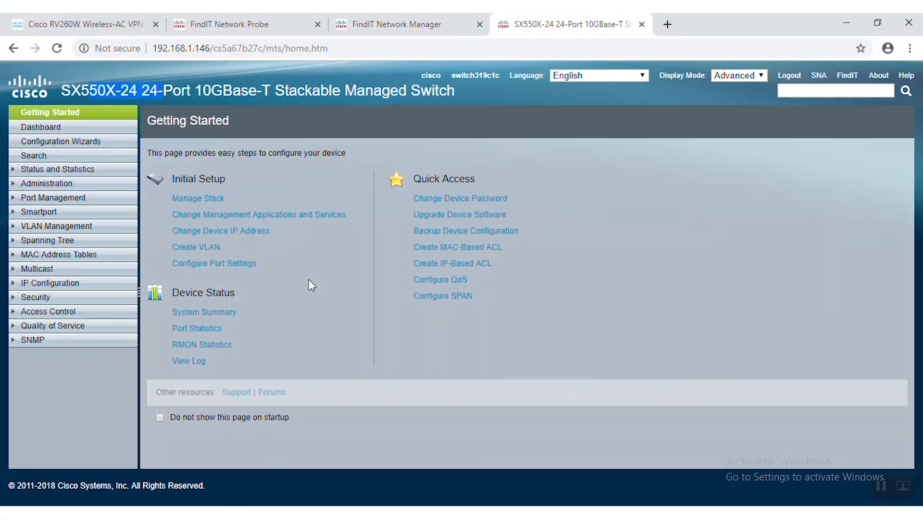
- Glance at Network Manager, then return to the Probe topology showing the switch at 192.168.1.146
left_click(228, 24)
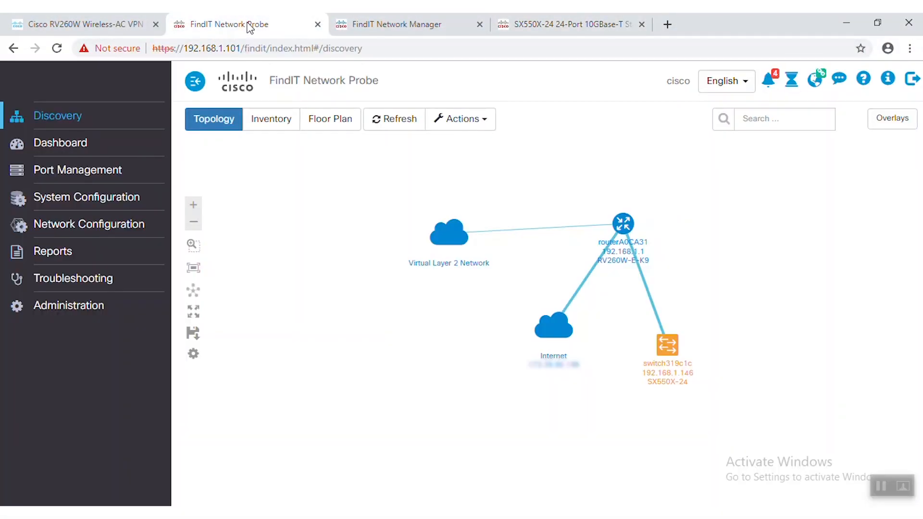
mouse_move(398, 24)
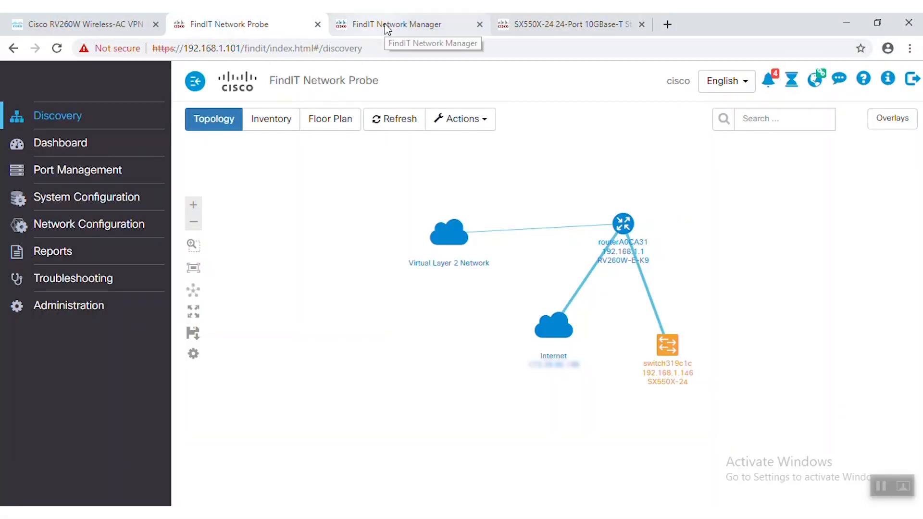
left_click(397, 24)
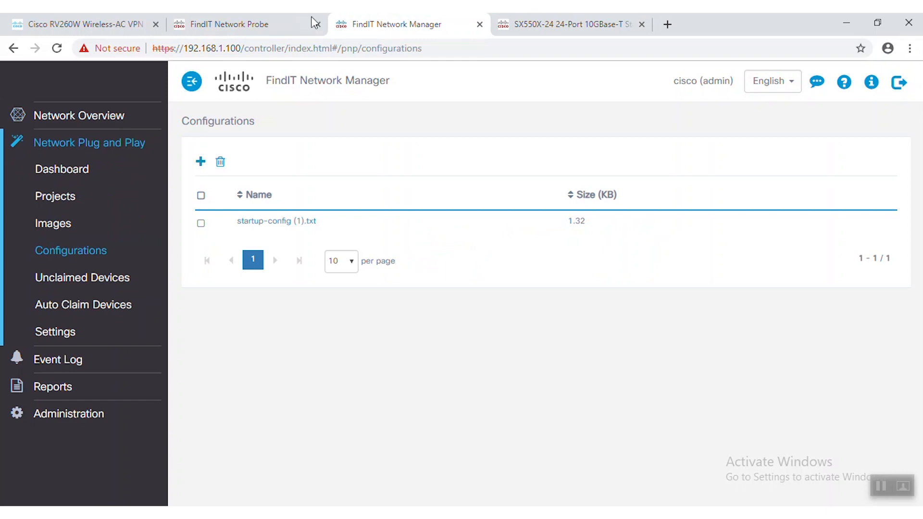
left_click(230, 24)
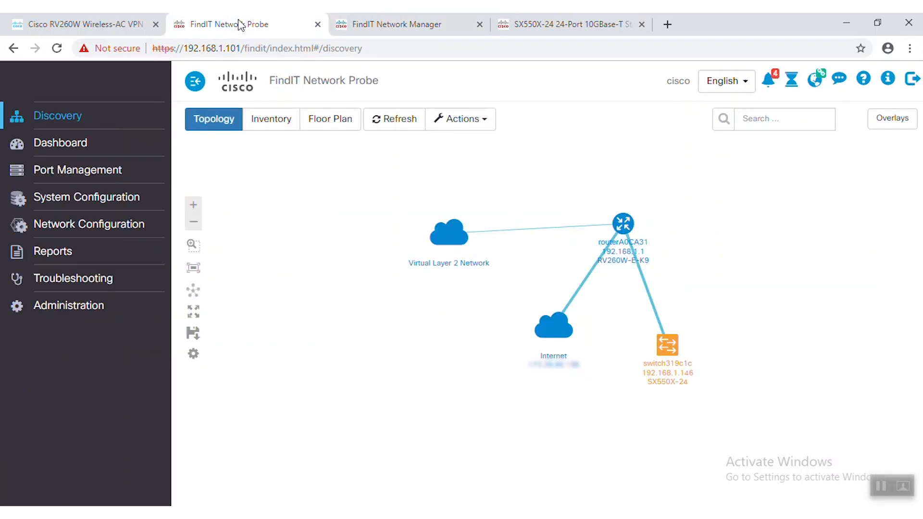
mouse_move(695, 300)
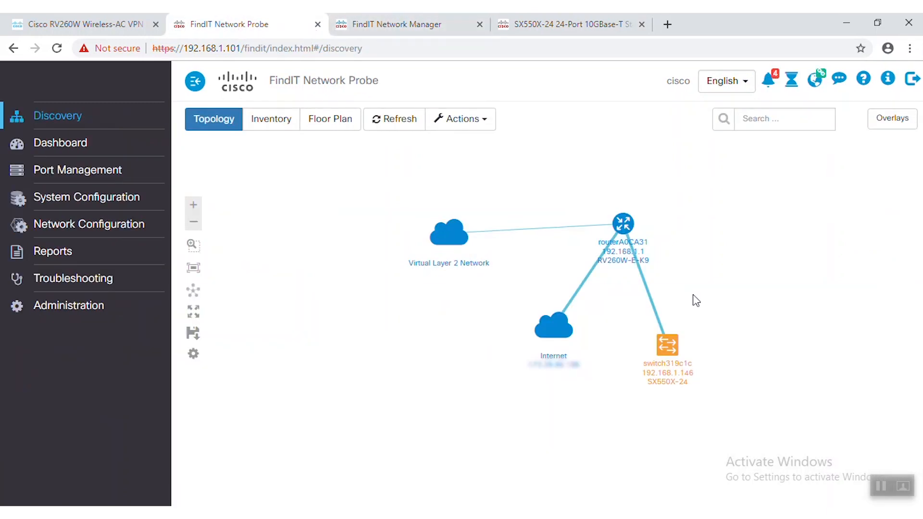
mouse_move(688, 232)
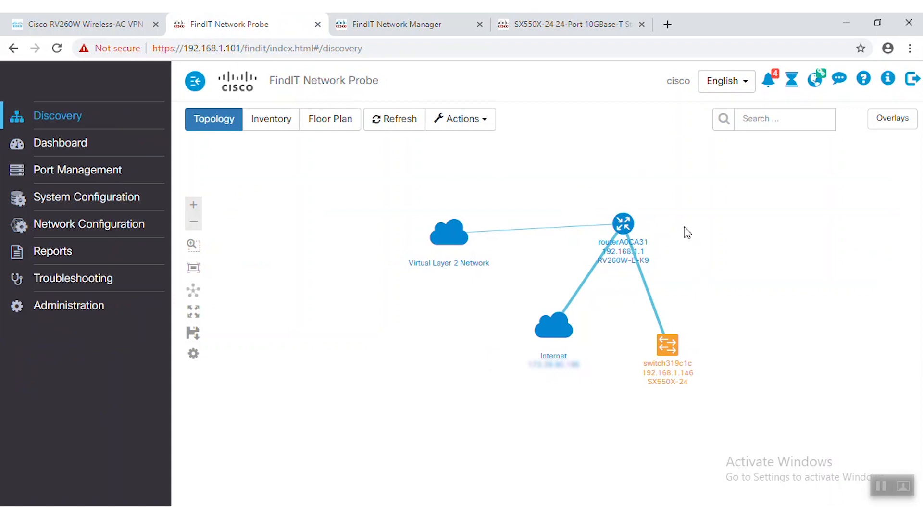
mouse_move(703, 307)
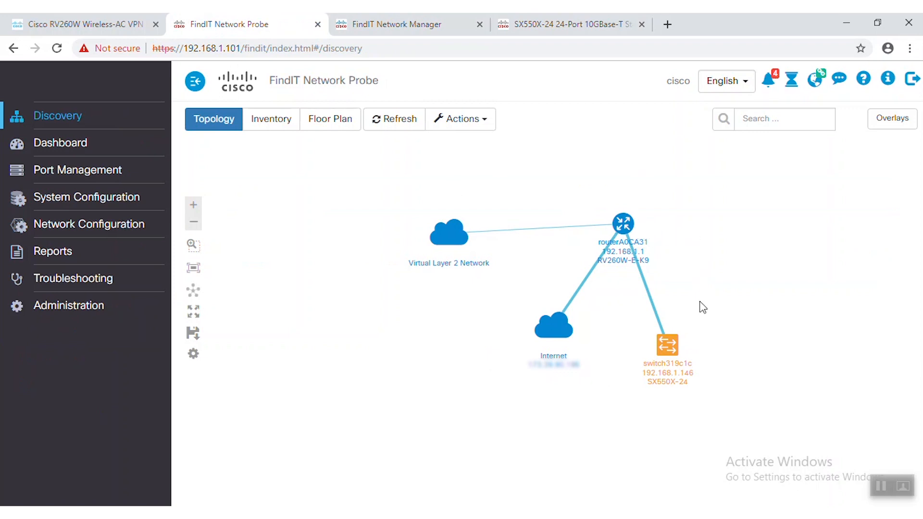
mouse_move(699, 357)
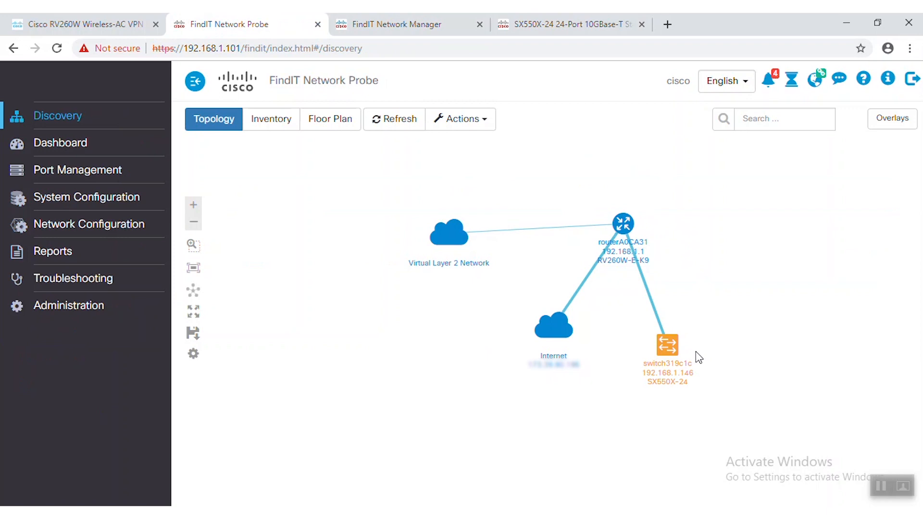
mouse_move(403, 24)
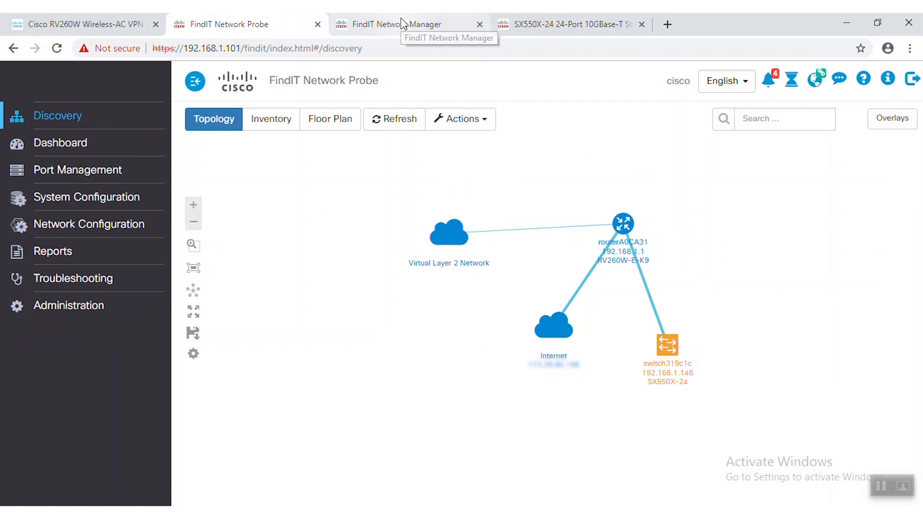
- Check the two Plug and Play firmware images without uploading, then list the startup configuration file
left_click(411, 24)
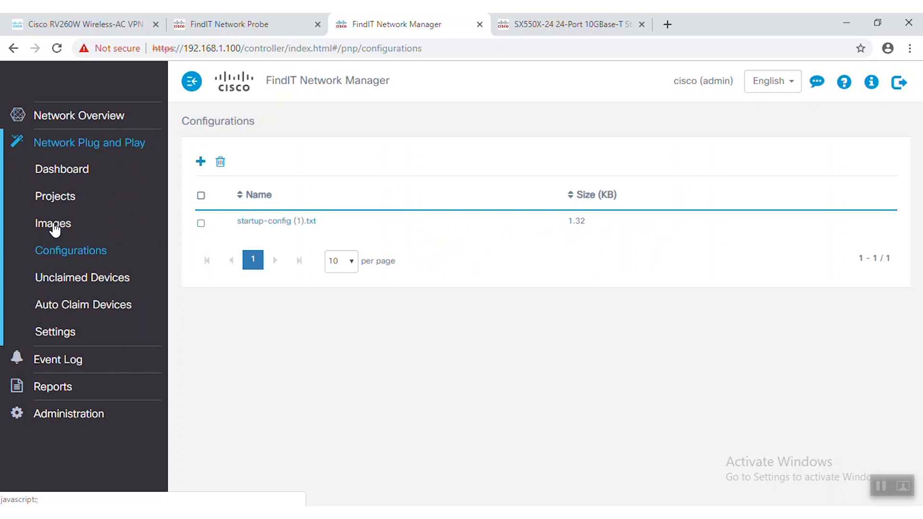
left_click(53, 224)
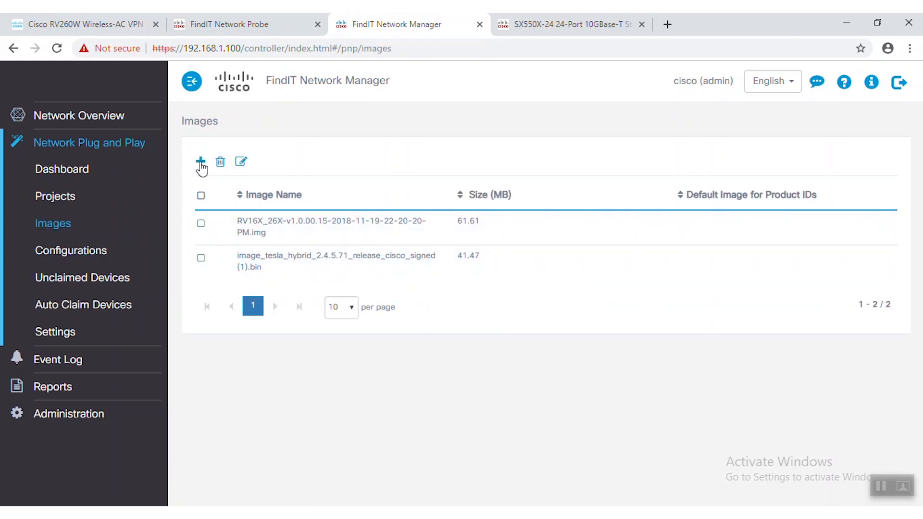
left_click(201, 162)
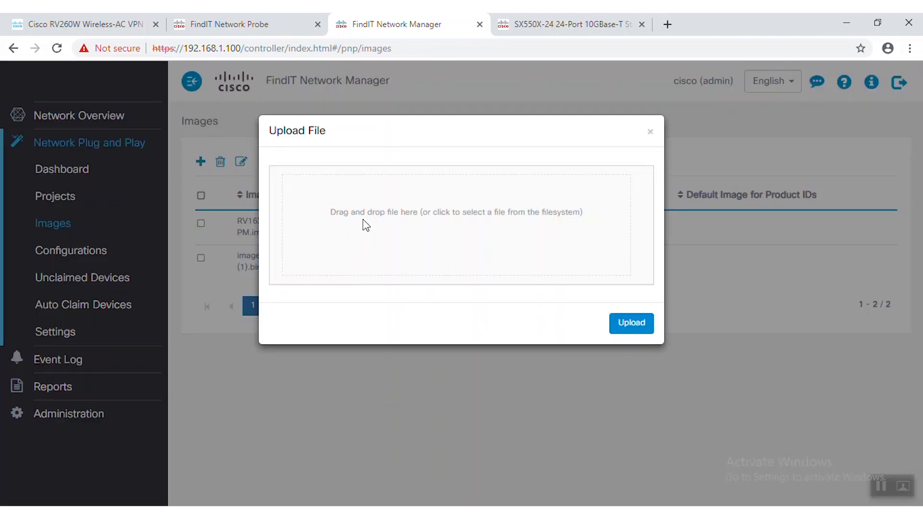
mouse_move(418, 223)
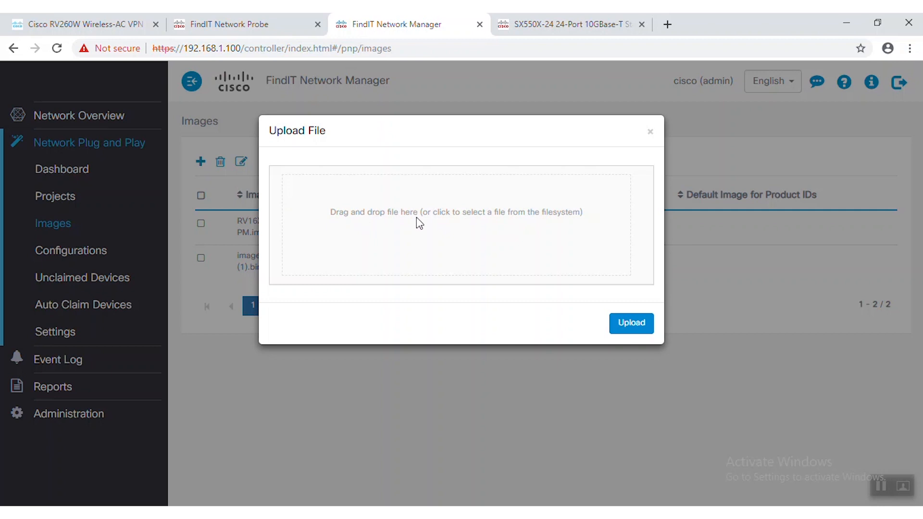
left_click(650, 131)
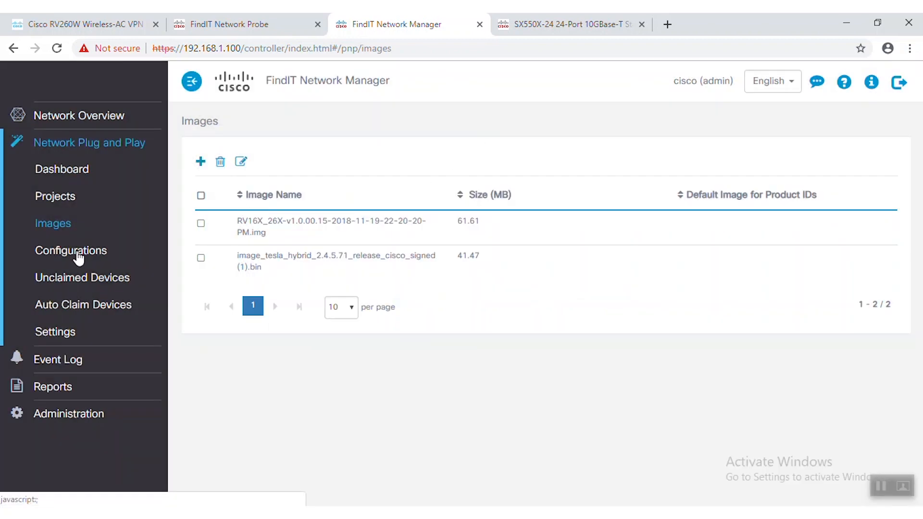
left_click(70, 250)
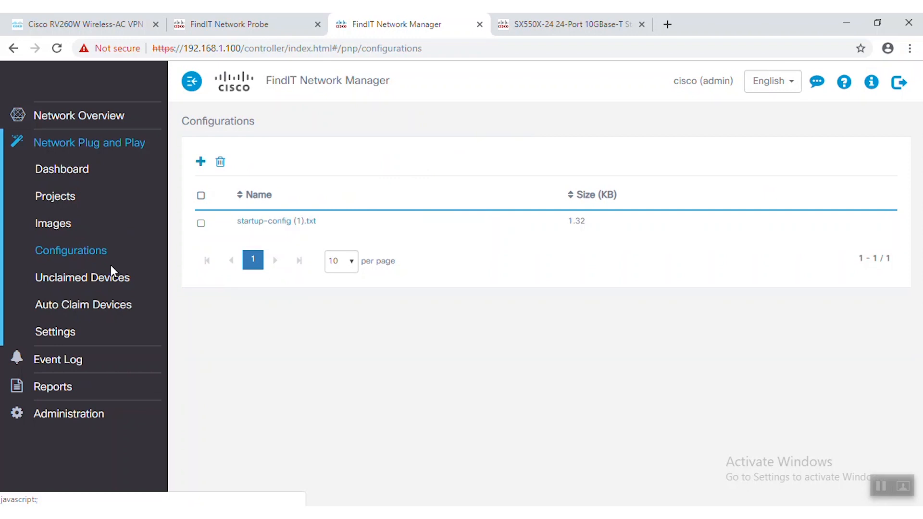
- Open Administration > PNP > PNP Settings in the SX550X switch's web interface
left_click(565, 24)
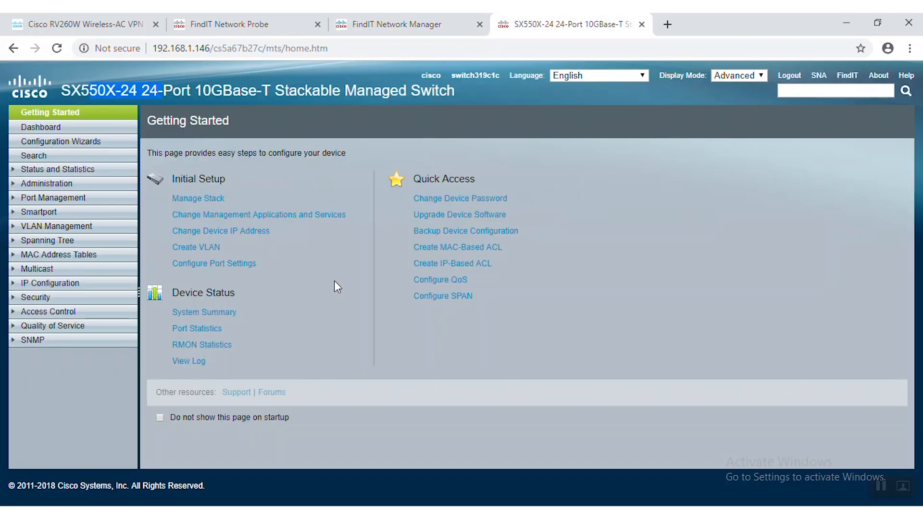
mouse_move(53, 197)
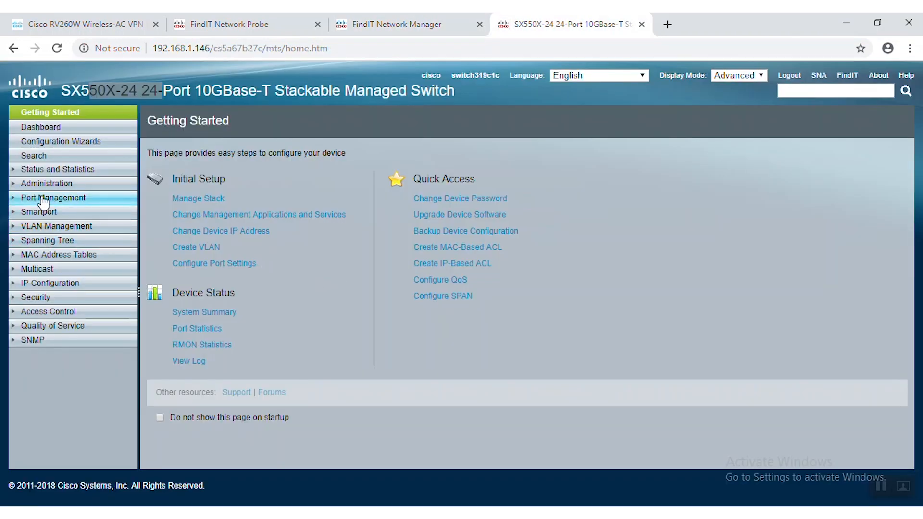
left_click(47, 183)
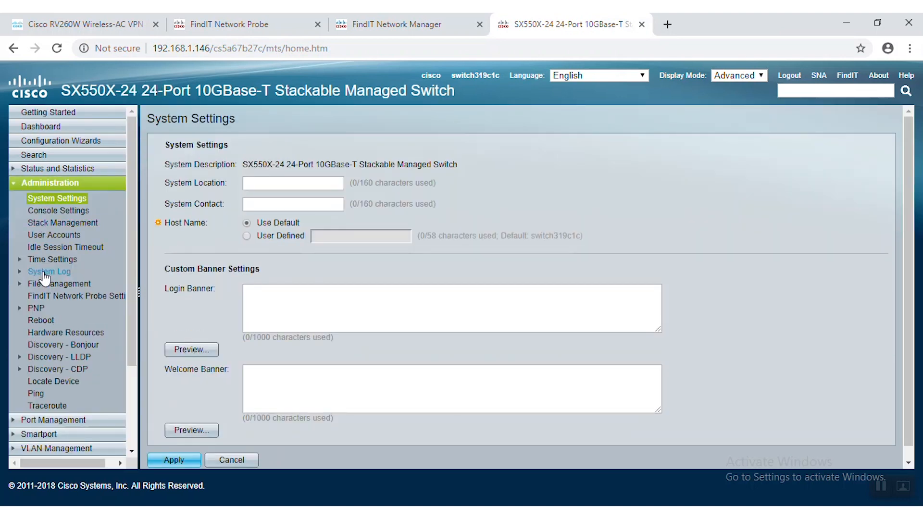
left_click(35, 308)
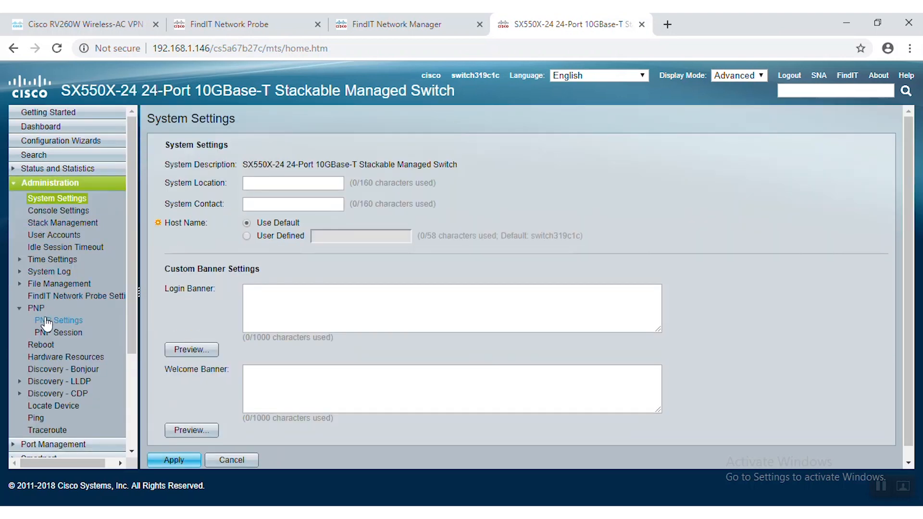
mouse_move(59, 320)
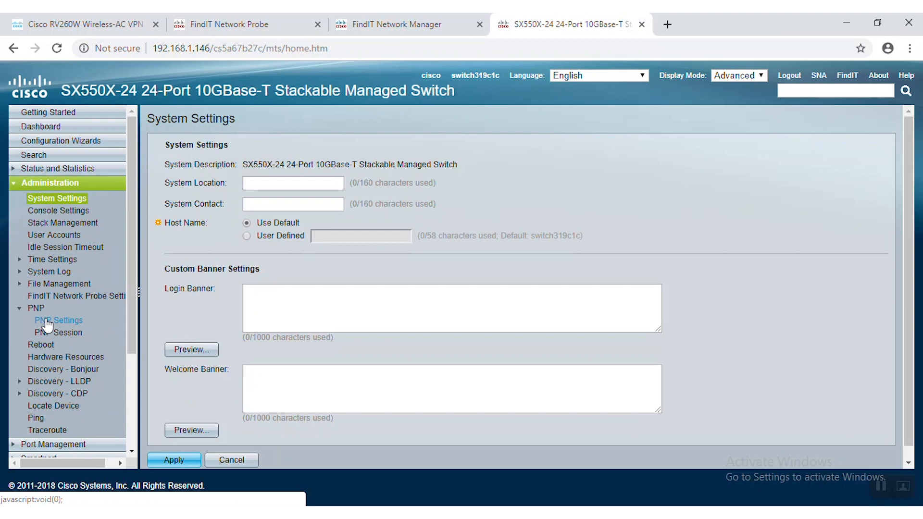
left_click(59, 320)
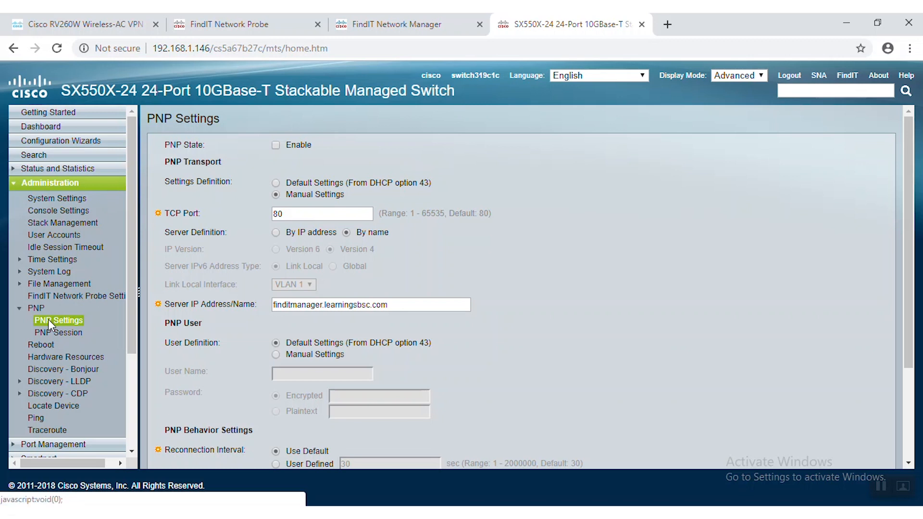
- Enable PNP with the server defined by IP address, and copy the Manager's IP address
left_click(275, 144)
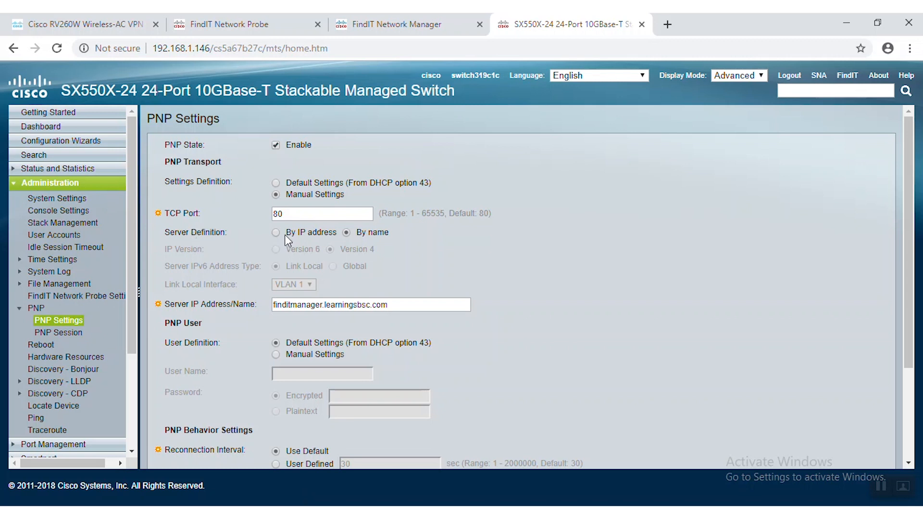
left_click(276, 232)
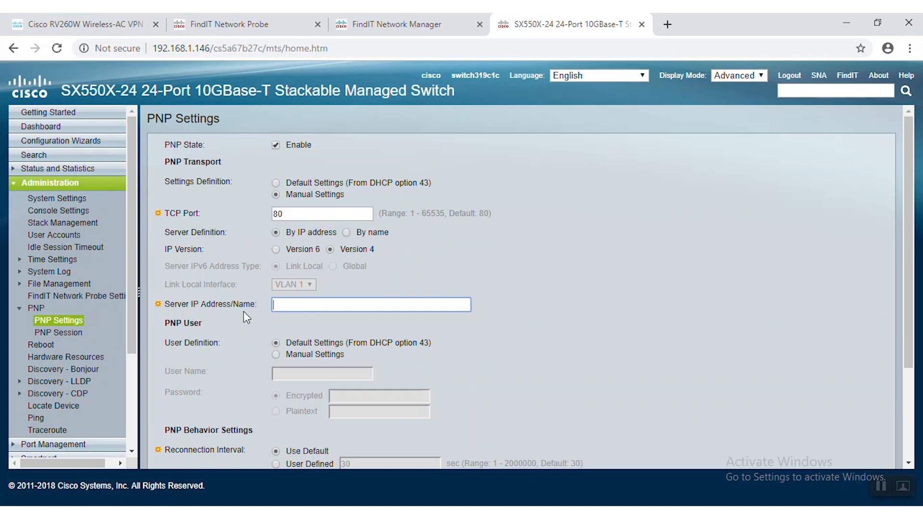
left_click(398, 24)
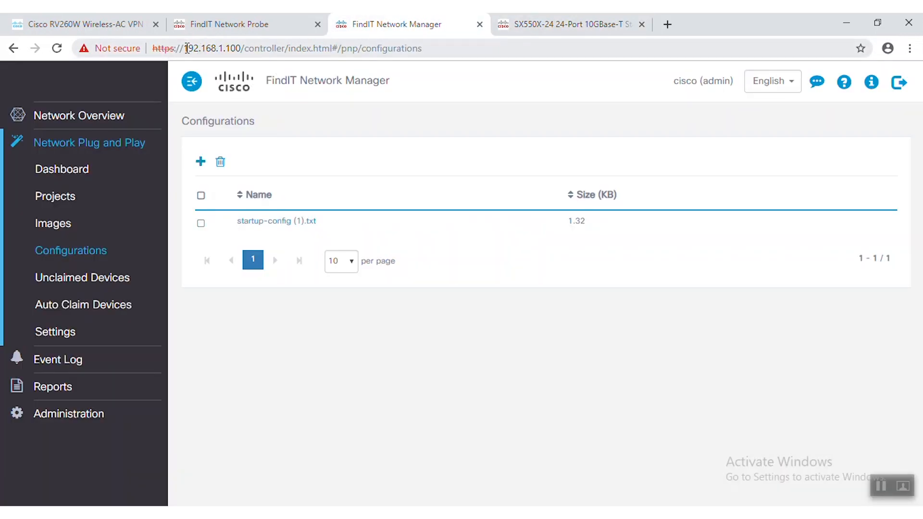
double_click(212, 48)
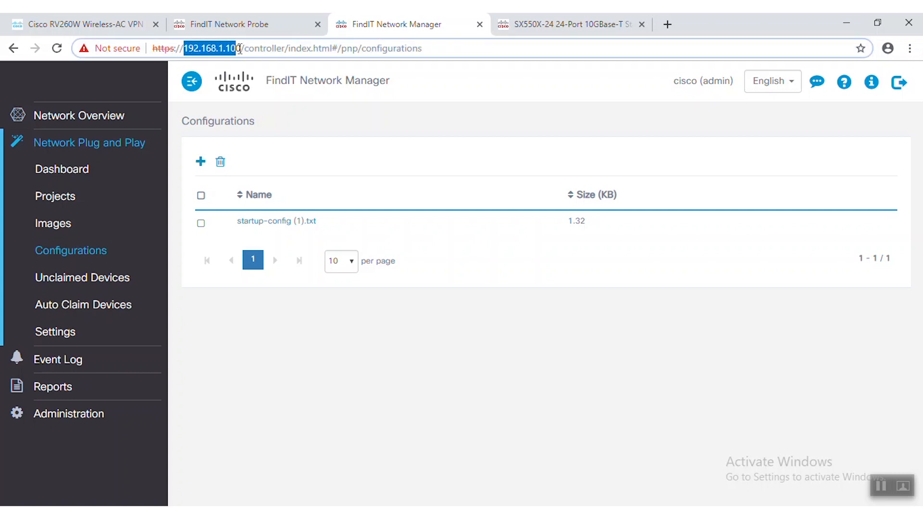
left_click(565, 24)
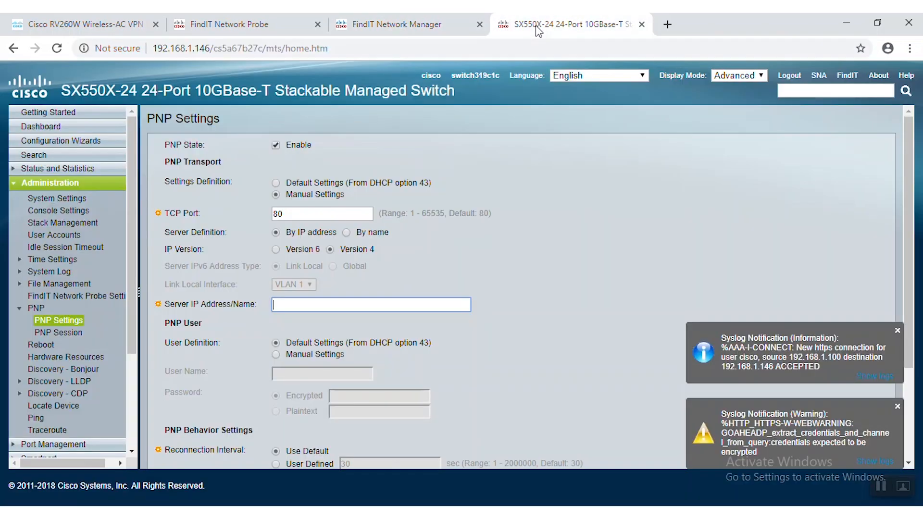
- Apply PnP server address 192.168.1.100 and move to FindIT Network Manager
type("192.168.1.100")
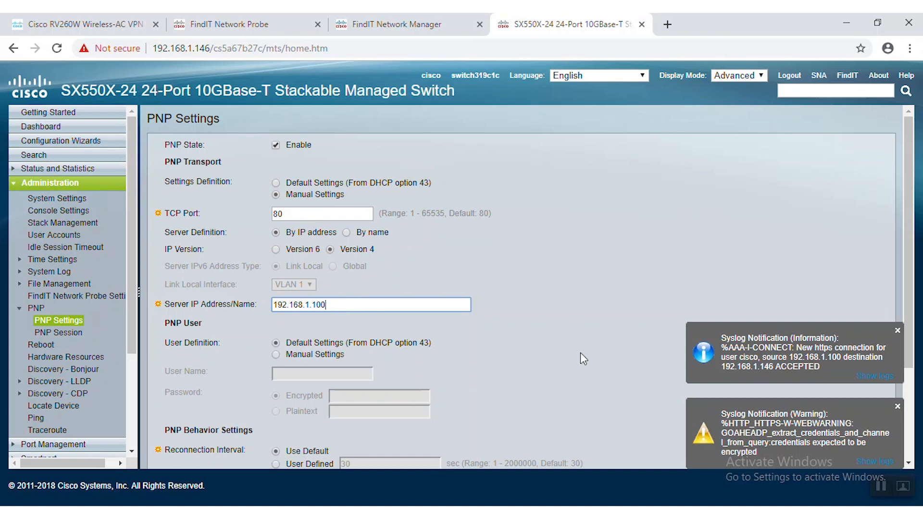
scroll("down", 3)
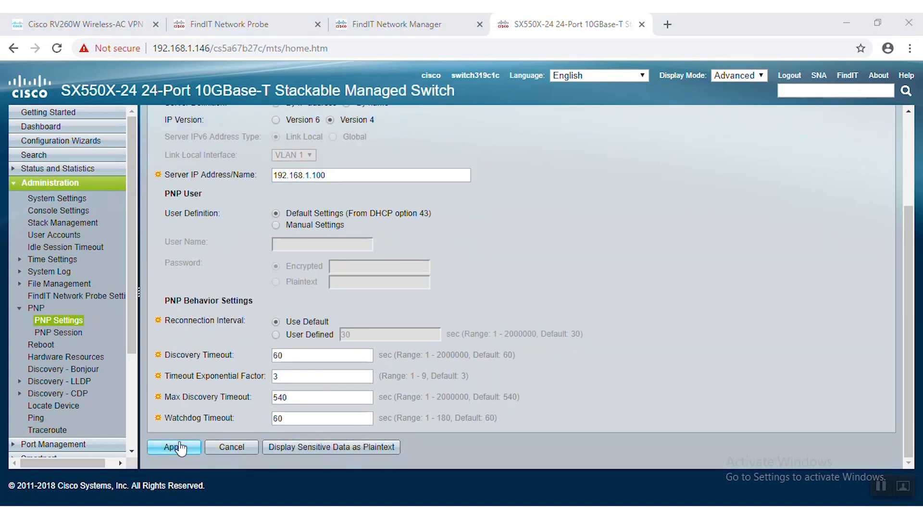
left_click(172, 447)
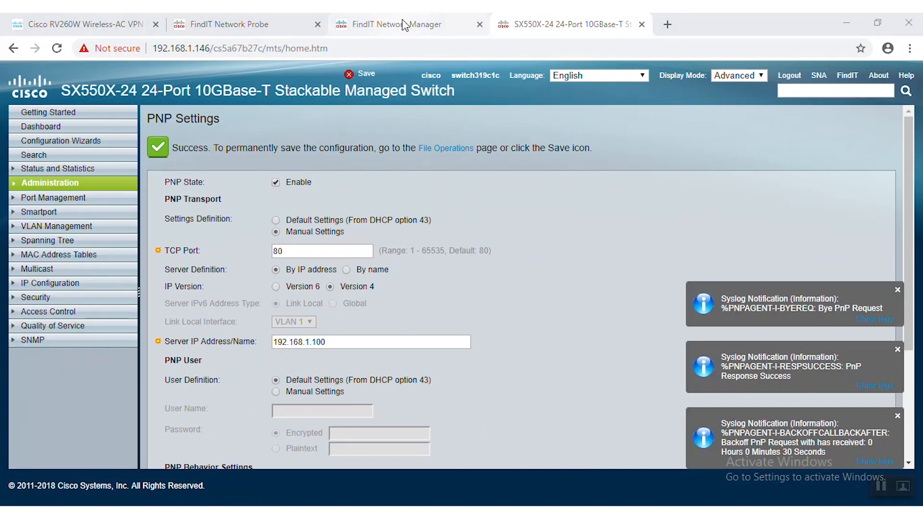
left_click(397, 24)
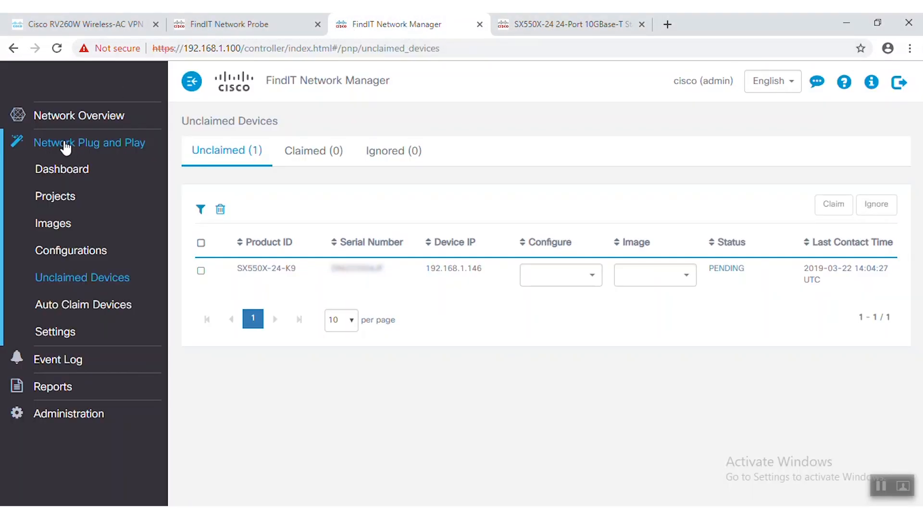
- Claim the SX550X with the startup-config configuration and a tesla firmware image, then view the dashboard
left_click(61, 168)
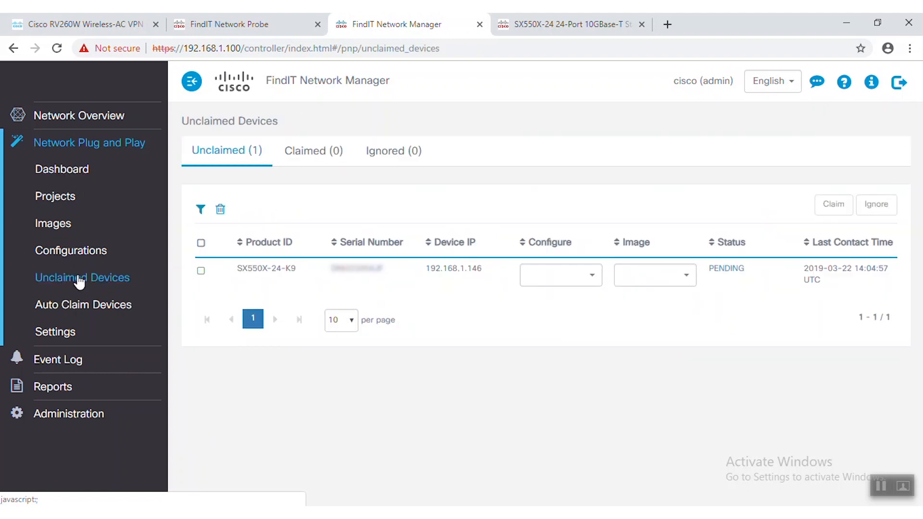
left_click(201, 270)
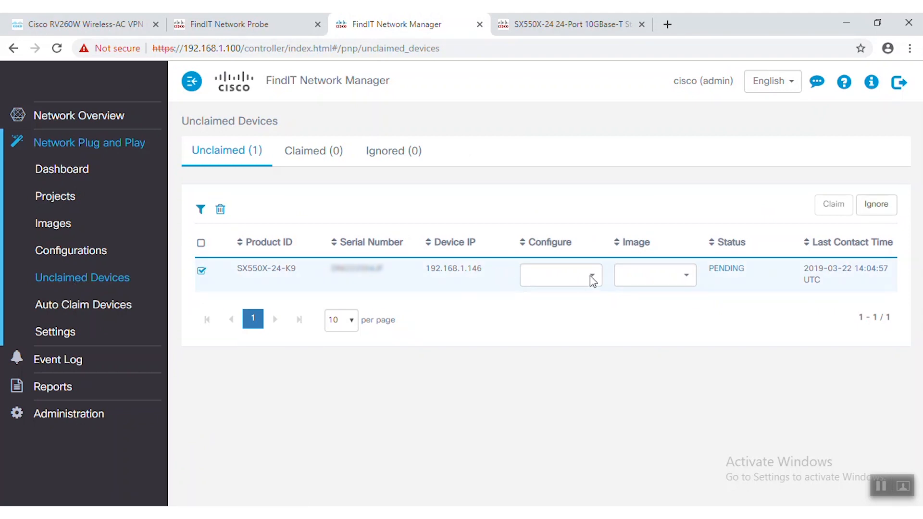
left_click(559, 275)
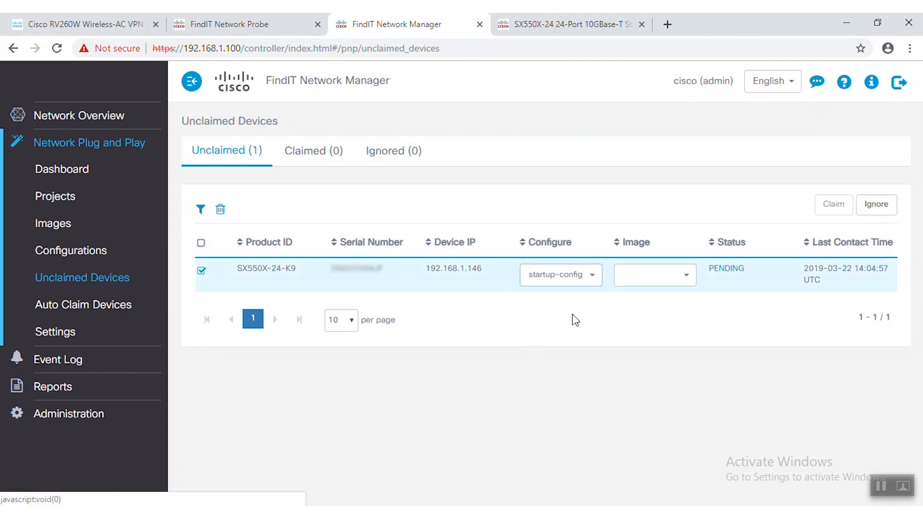
left_click(654, 275)
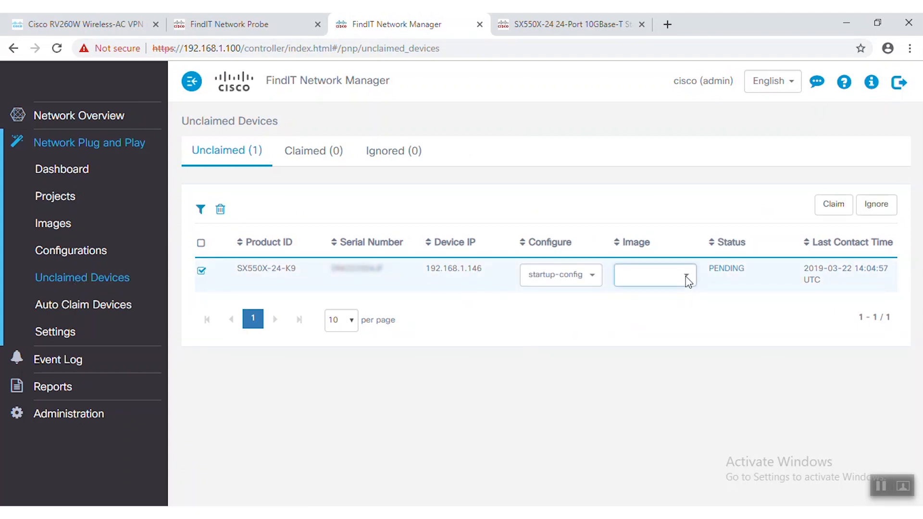
left_click(653, 275)
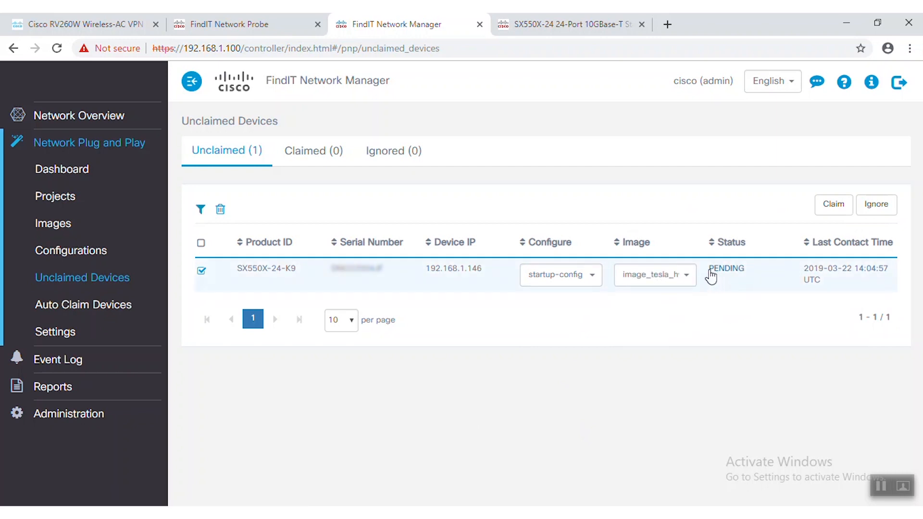
left_click(832, 205)
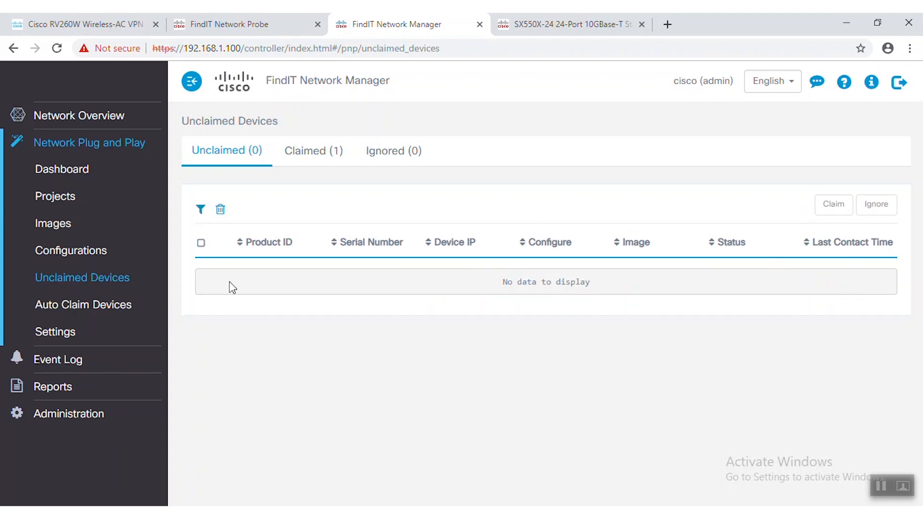
left_click(61, 169)
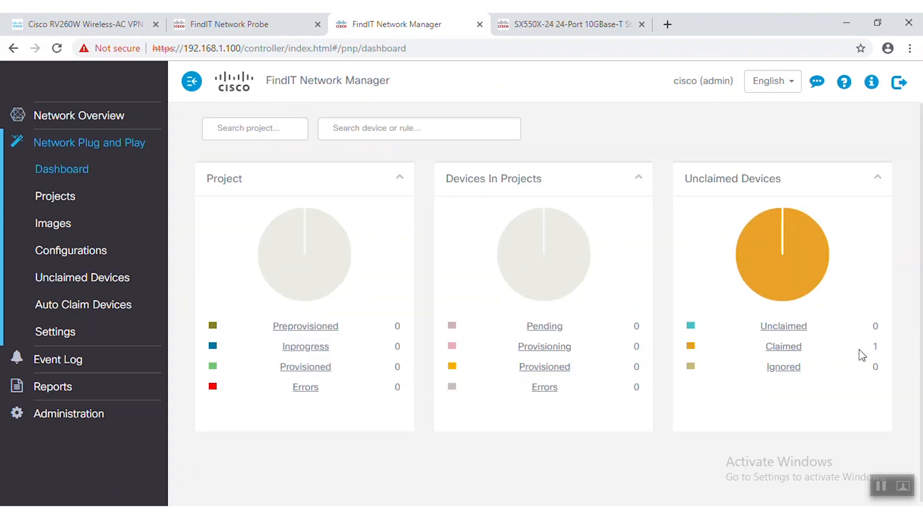